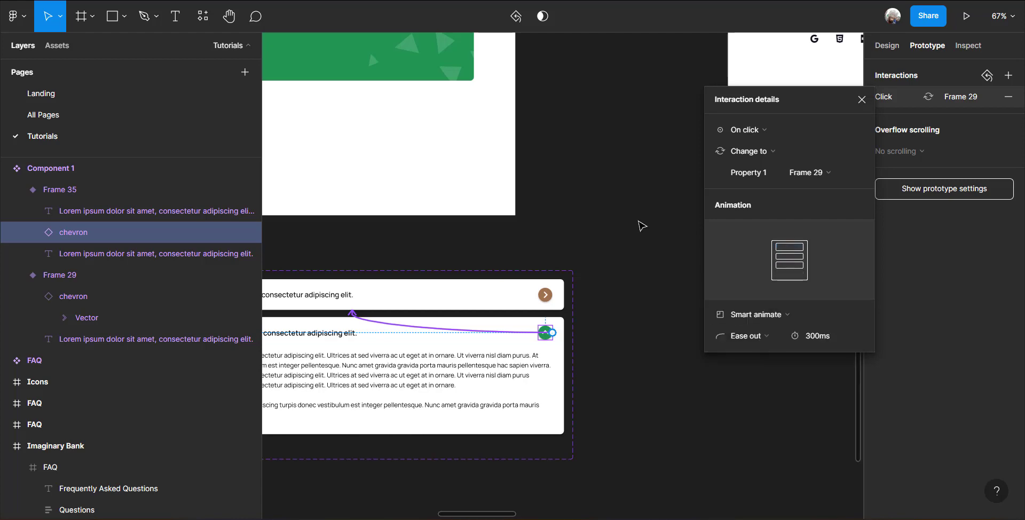
Confirm the On click → Change to Frame 29 interaction with Smart animate, Ease out, 300ms
click(967, 16)
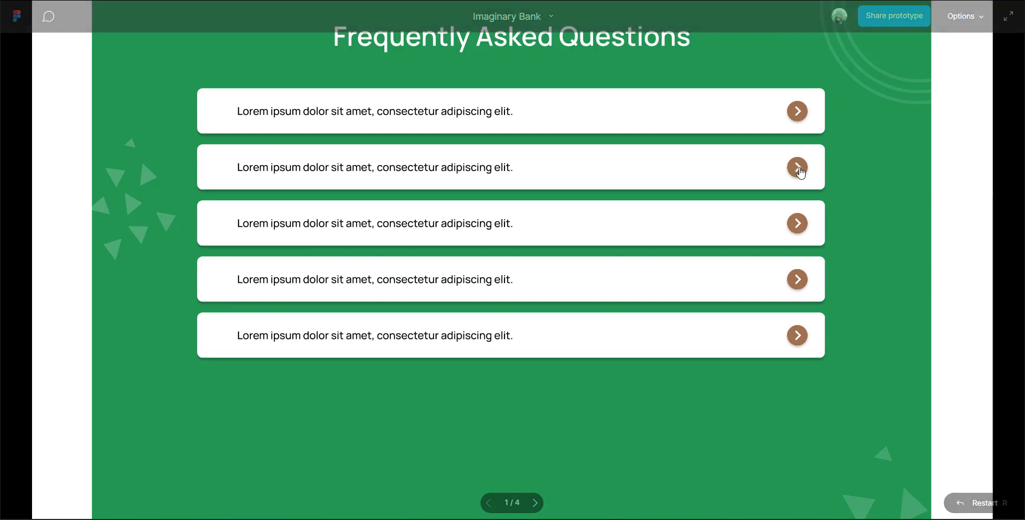